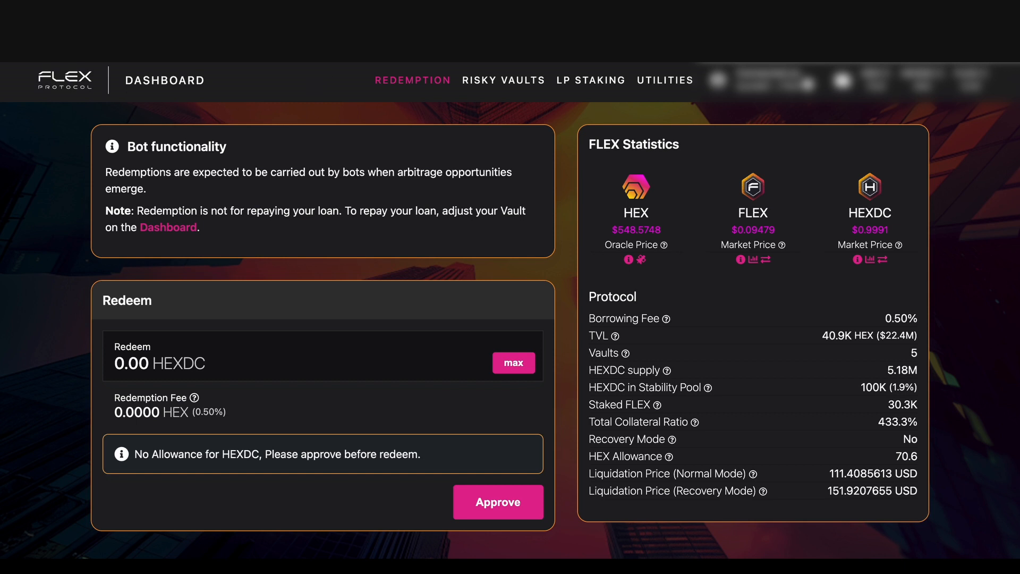
# Switch from the redemption page to the RISKY VAULTS liquidation page via the top navigation
pyautogui.click(504, 81)
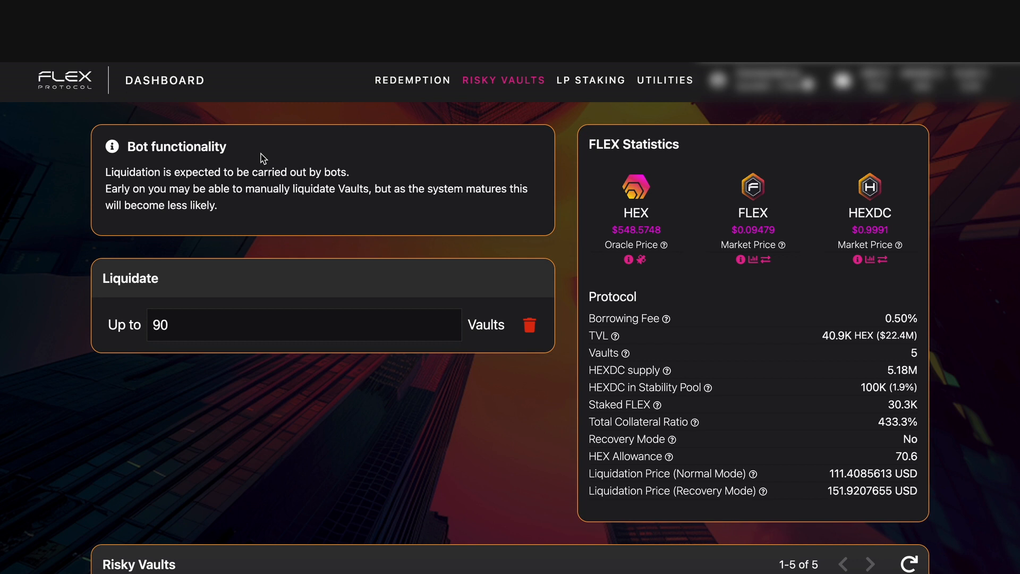
pyautogui.doubleClick(210, 147)
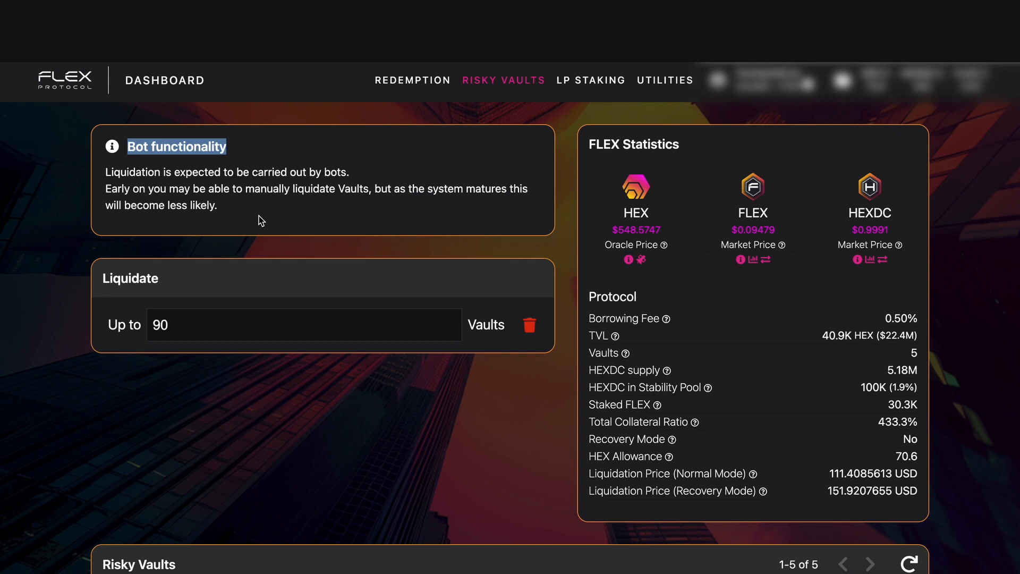
# Liquidate the 106.3% collateral-ratio vault via its red bin icon and confirm in MetaMask
pyautogui.scroll(-3)
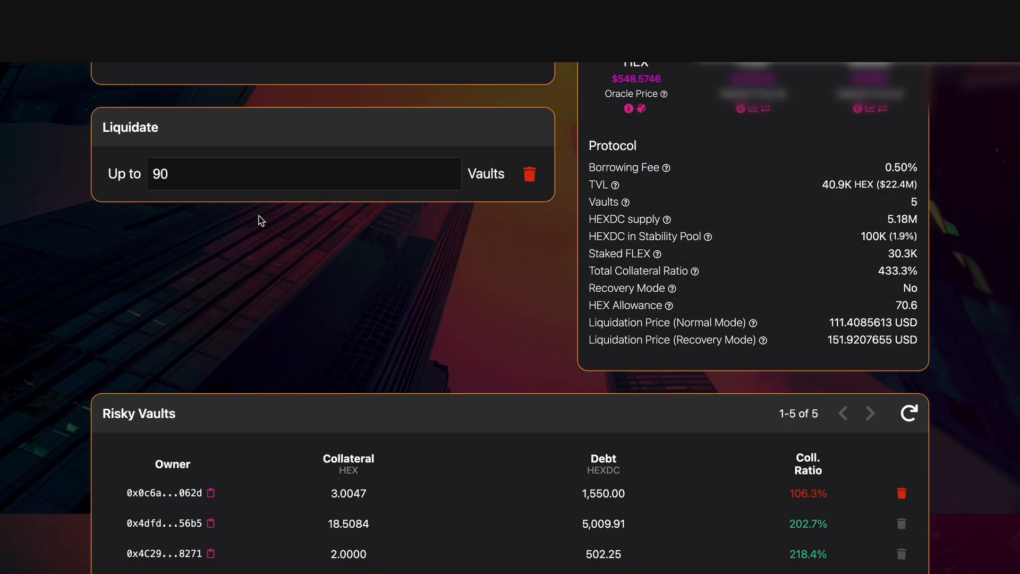
pyautogui.scroll(-3)
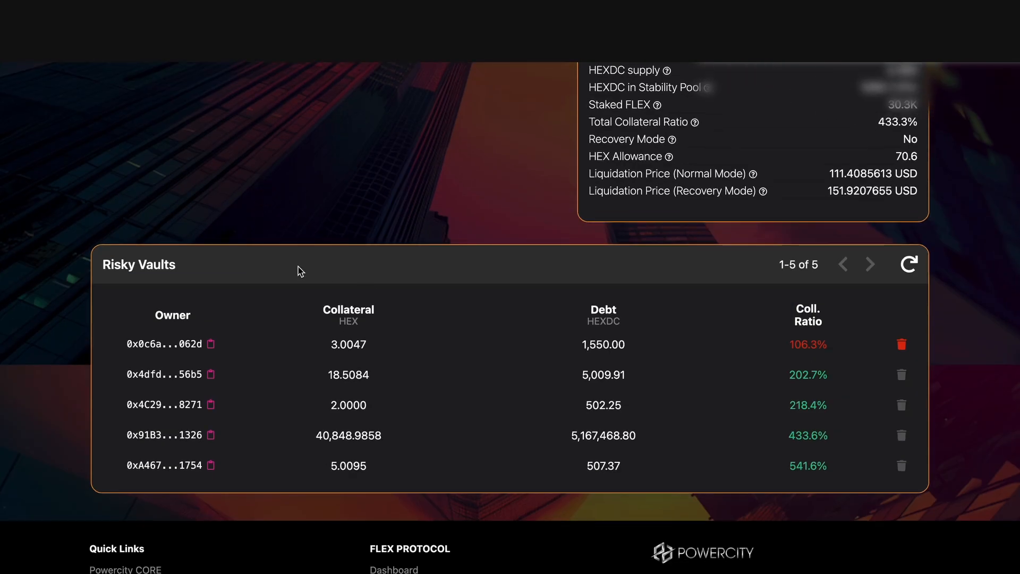
pyautogui.moveTo(395, 403)
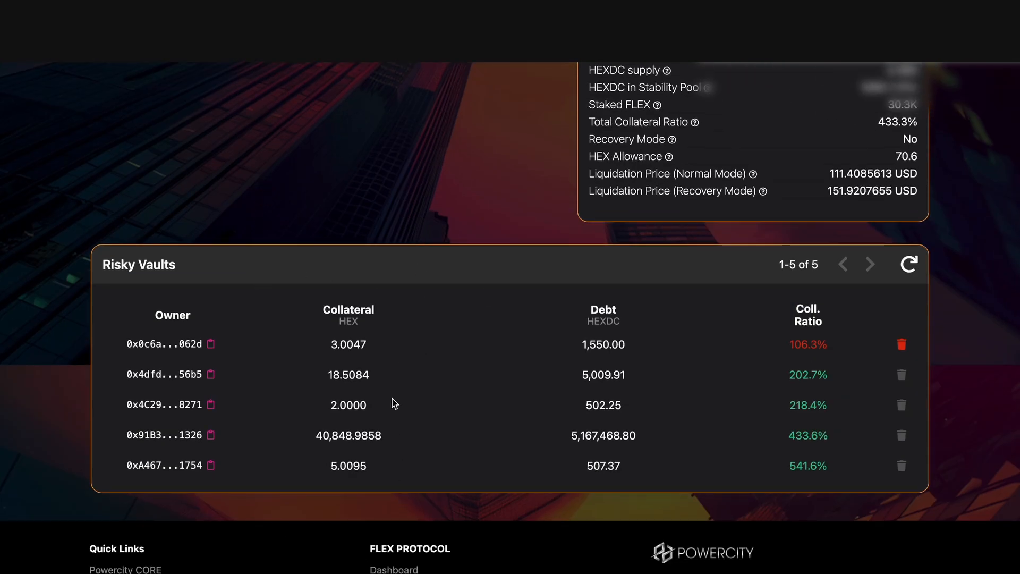
pyautogui.moveTo(795, 355)
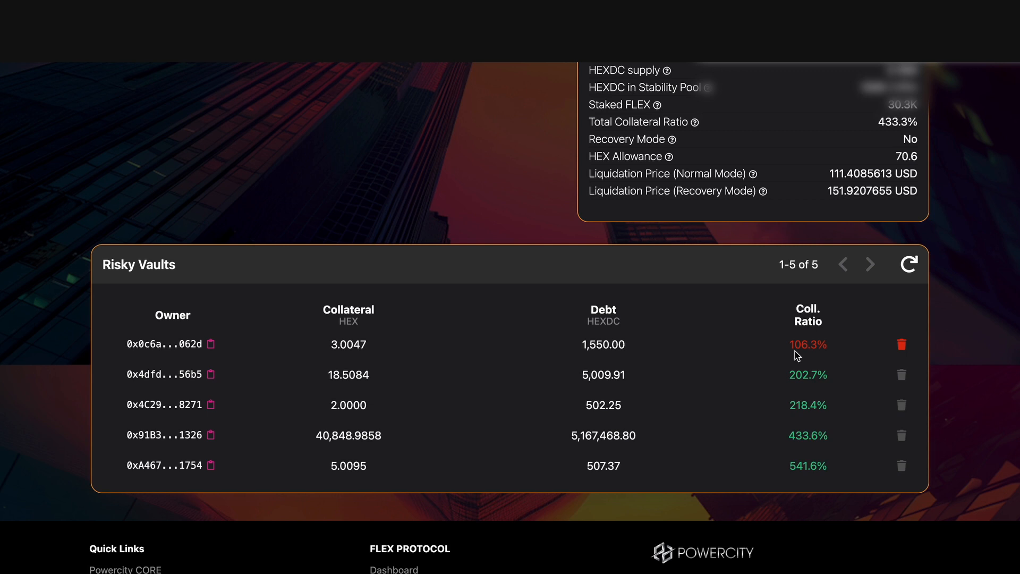
pyautogui.moveTo(900, 344)
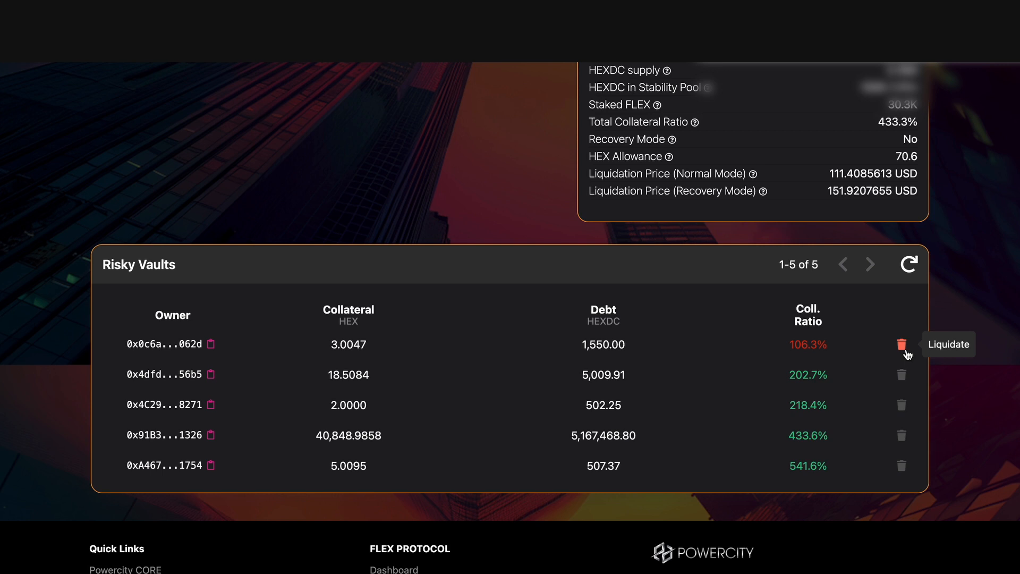
pyautogui.moveTo(907, 354)
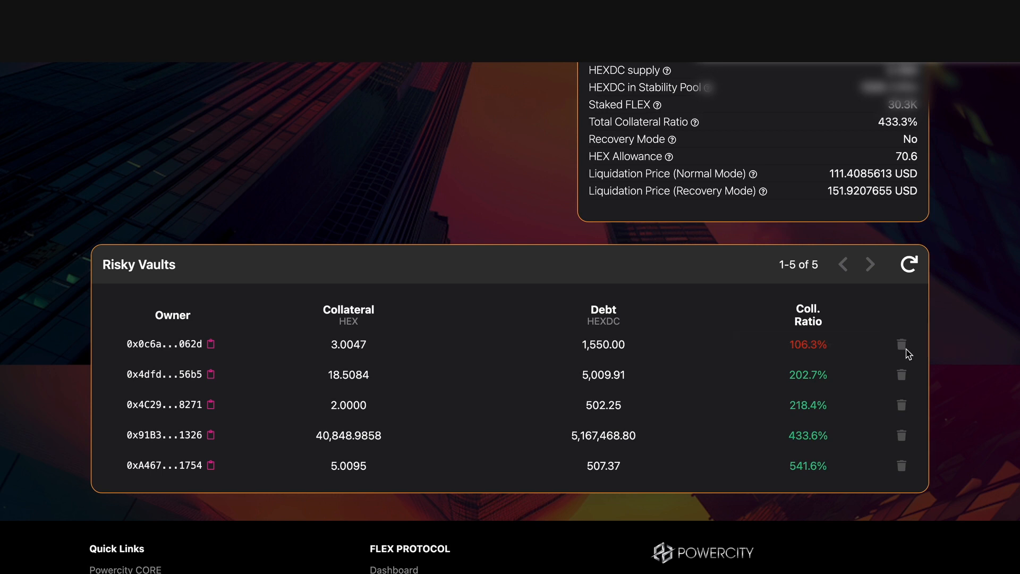
pyautogui.click(900, 344)
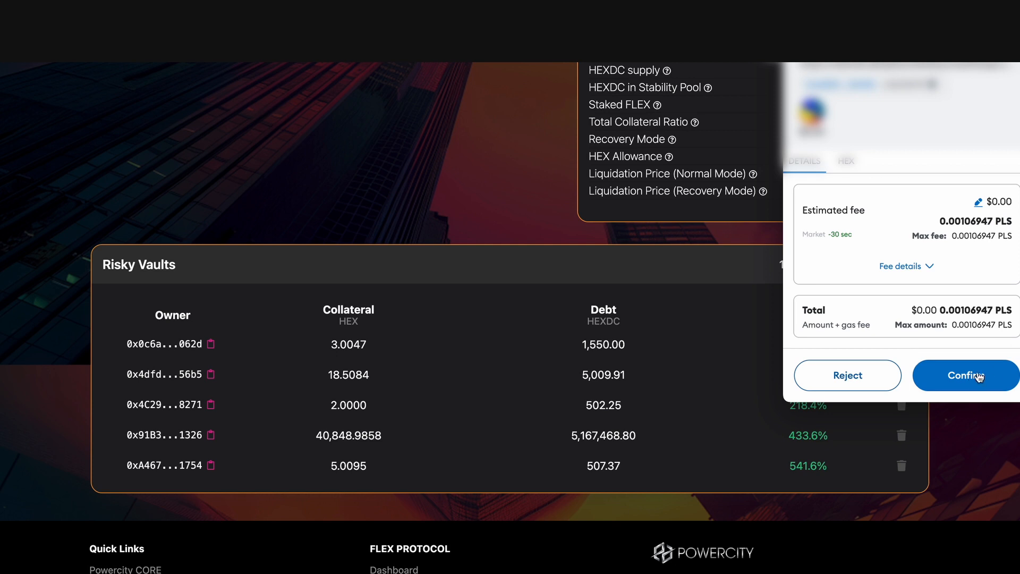
pyautogui.click(966, 375)
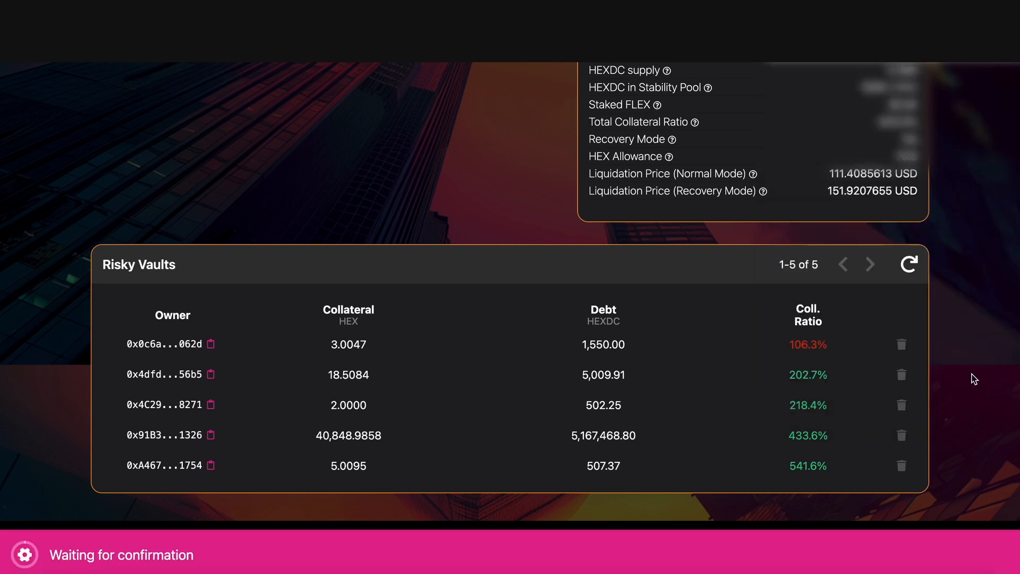